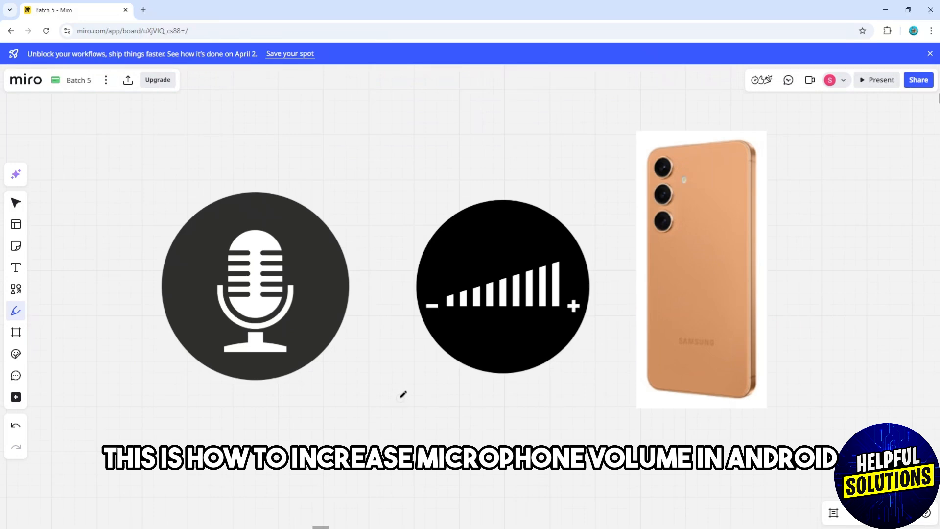
Switch to Miro's Pen tool to draw green check marks on the Play Store and Microphone app
left_click(15, 310)
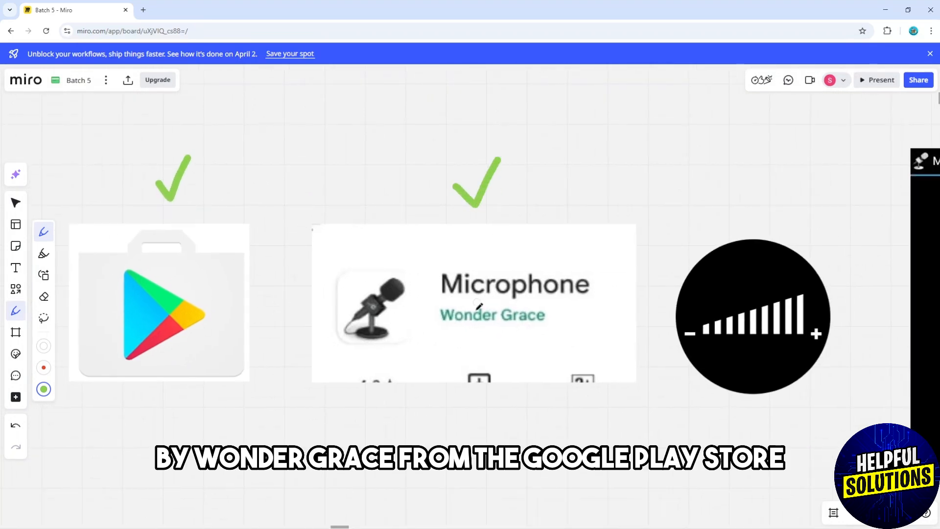
left_click_drag(432, 329, 550, 327)
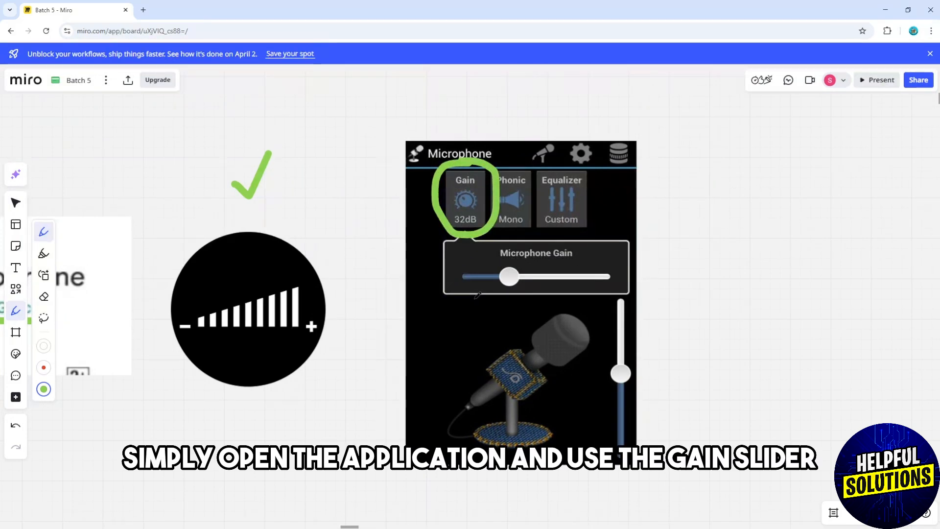
mouse_move(705, 286)
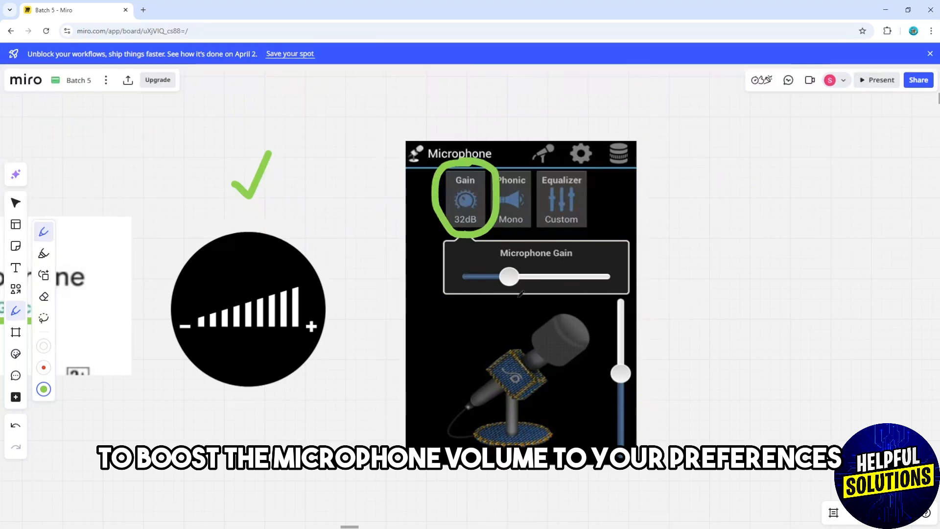
Draw a green arrow along the Microphone Gain slider
left_click_drag(480, 298, 590, 298)
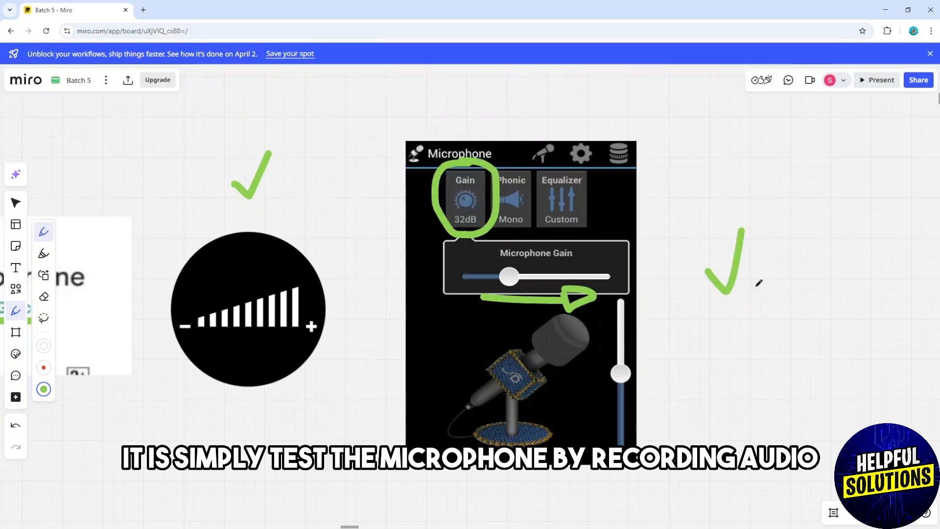
mouse_move(839, 282)
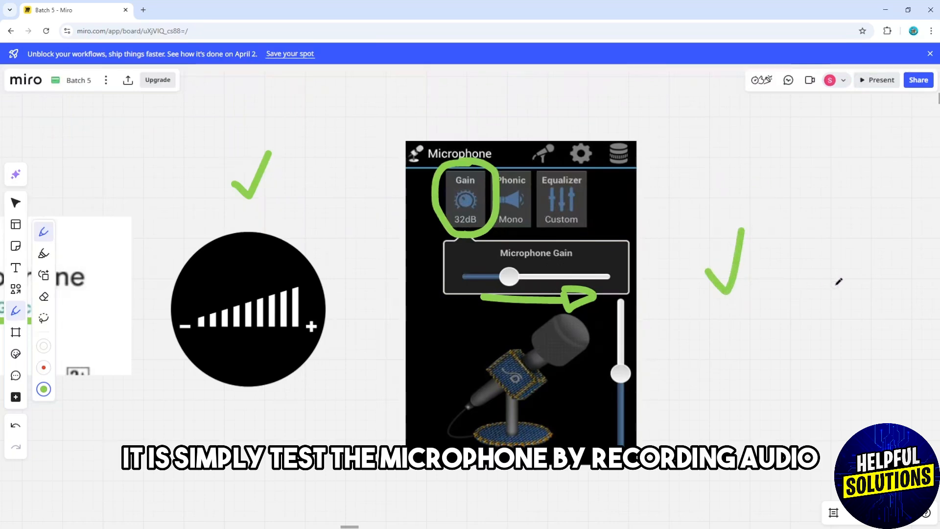